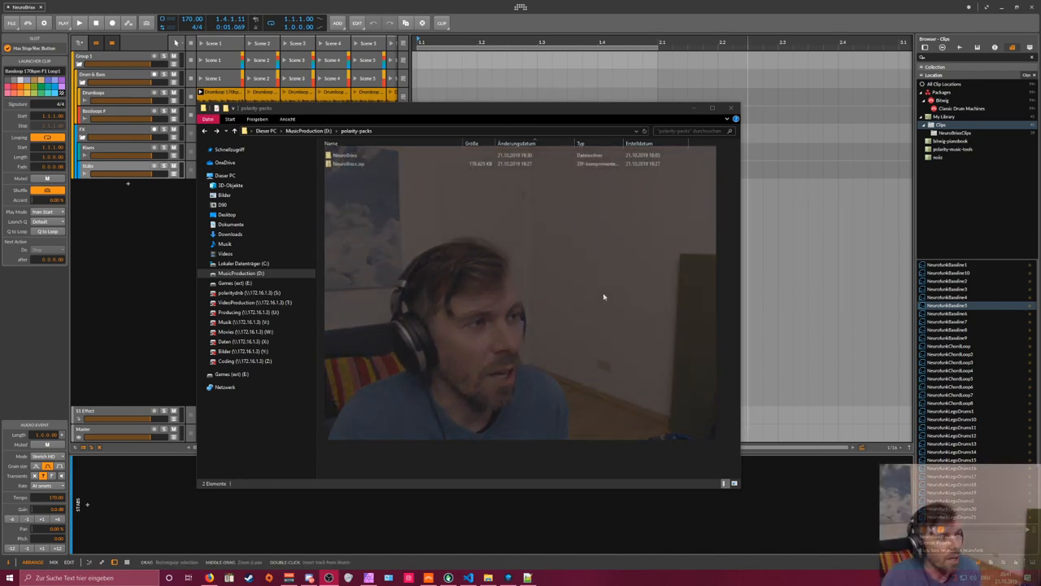
Navigate into the extracted NeuroBrix folder and its inner NeuroBrix folder, then open the NeuroBrix project
left_click(348, 163)
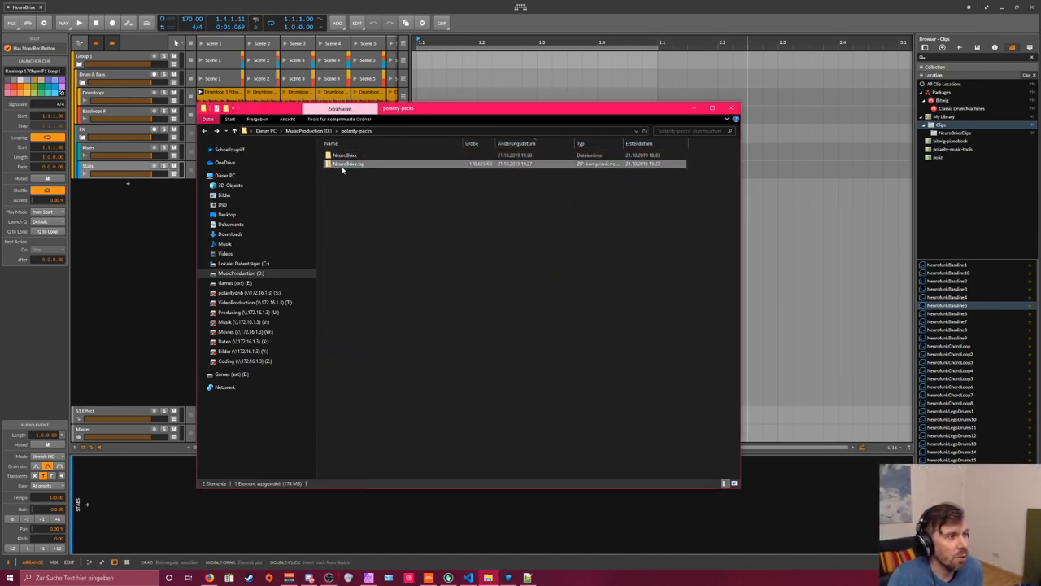
left_click(348, 155)
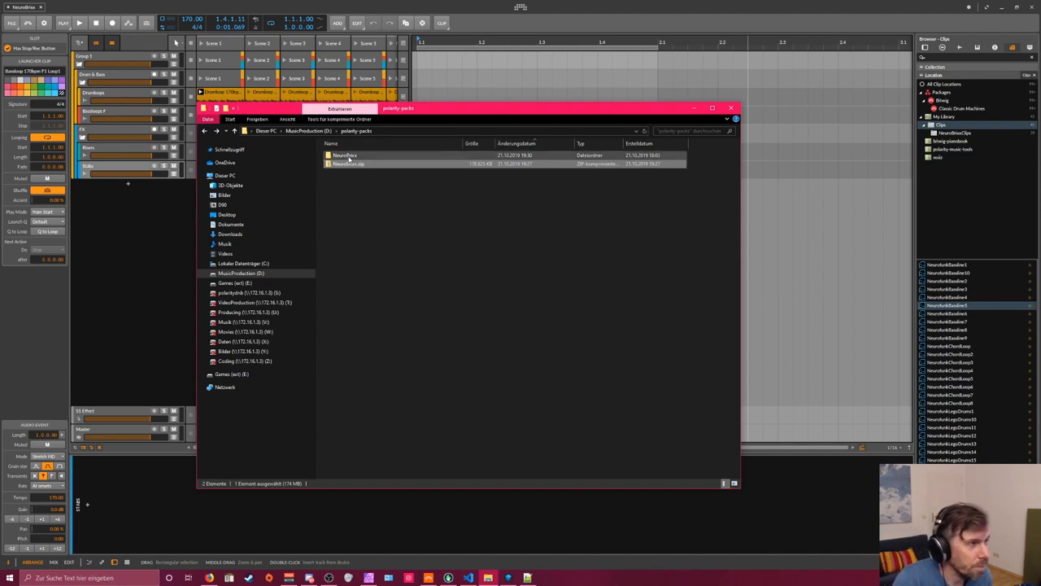
double_click(345, 155)
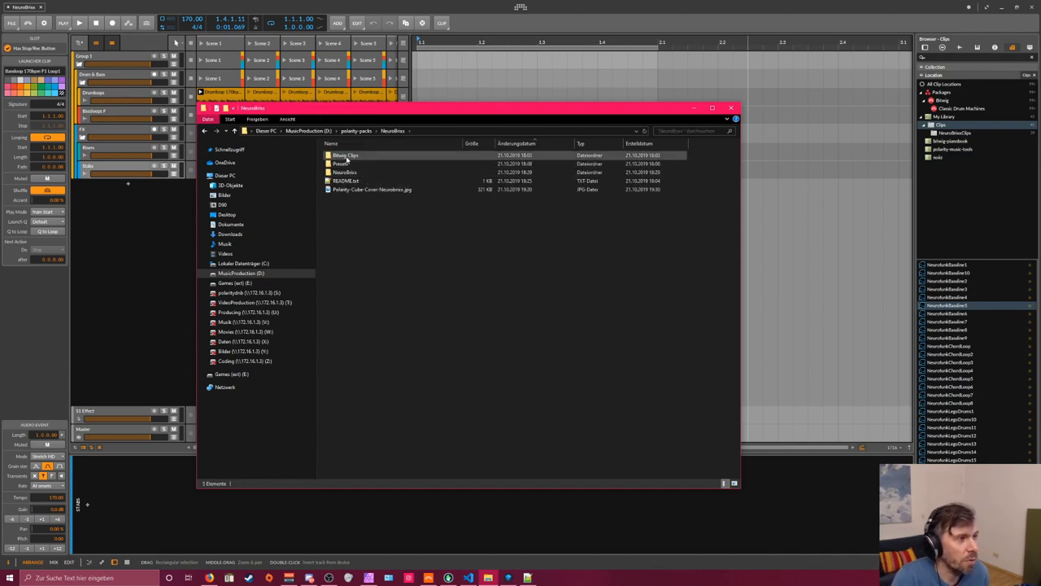
double_click(345, 154)
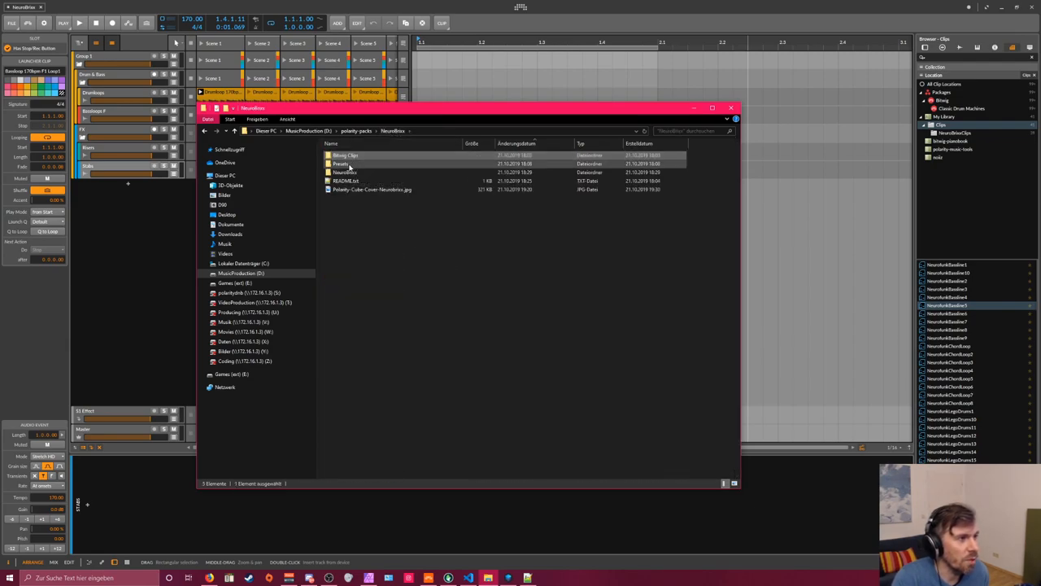
double_click(340, 163)
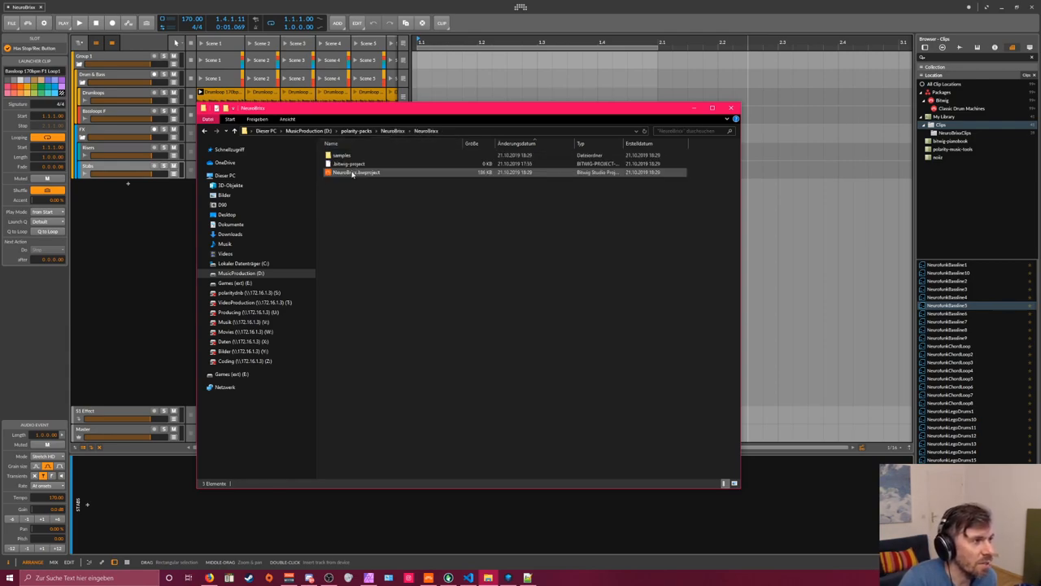
left_click(360, 180)
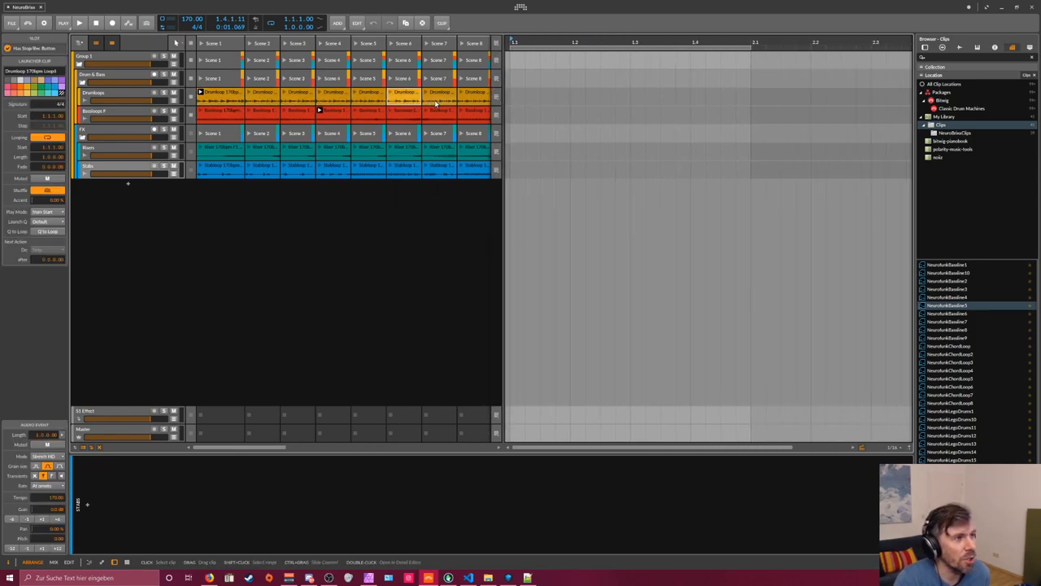
Start playback and launch drum loops and the scene 3 bass loop from the clip launcher
left_click(297, 112)
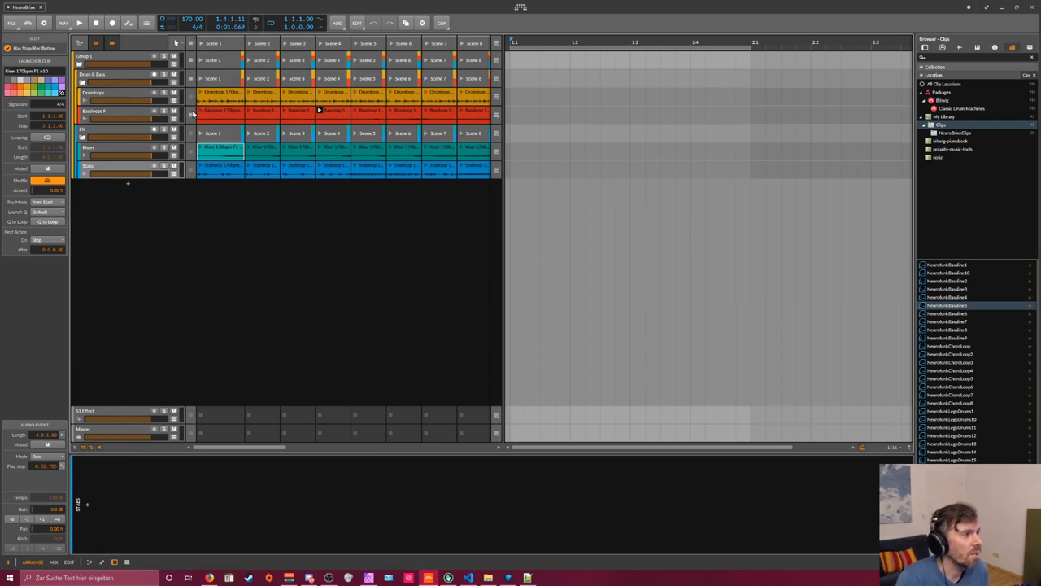
left_click(250, 92)
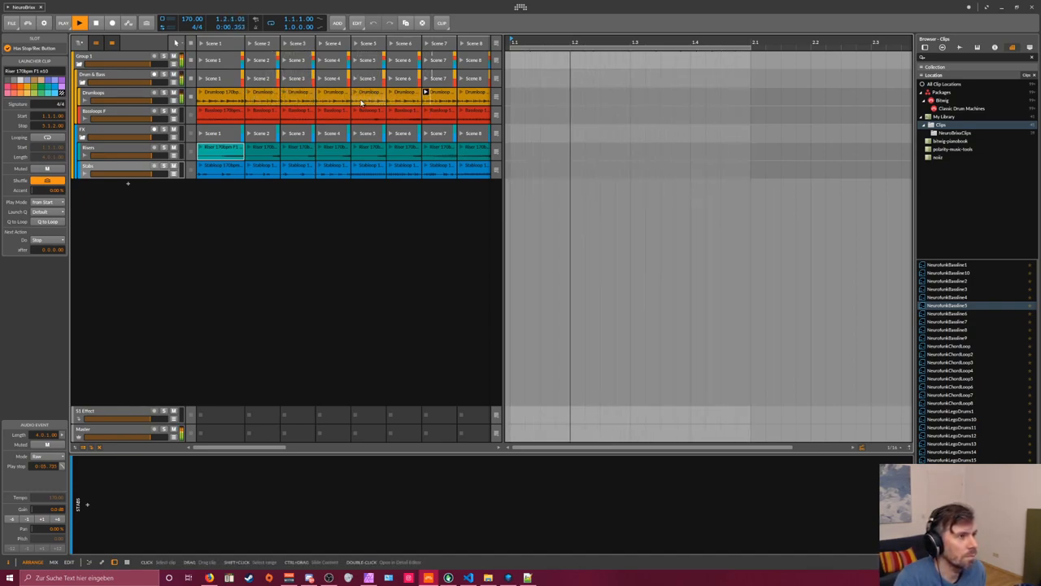
left_click(79, 22)
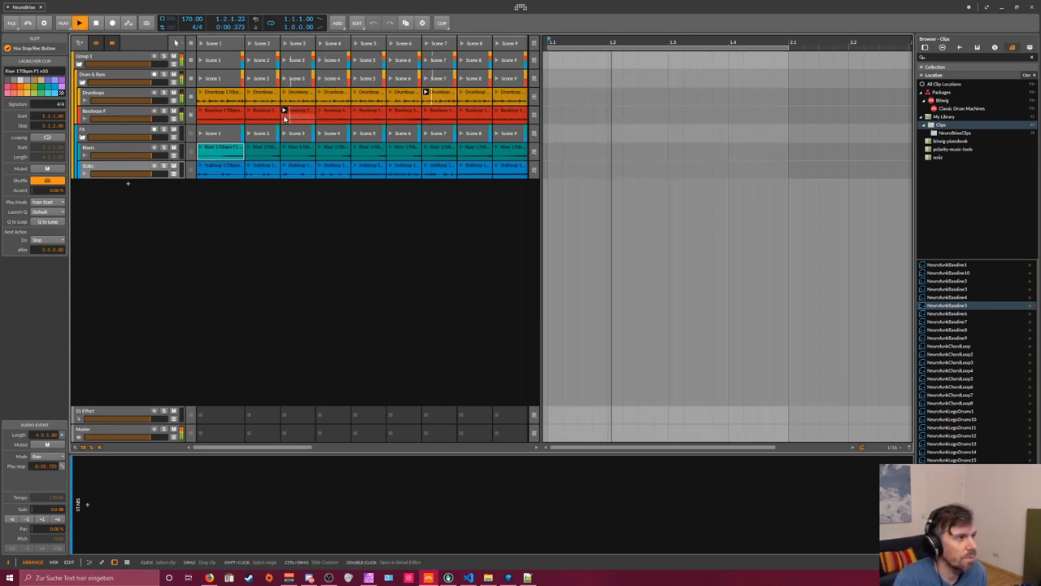
left_click(79, 22)
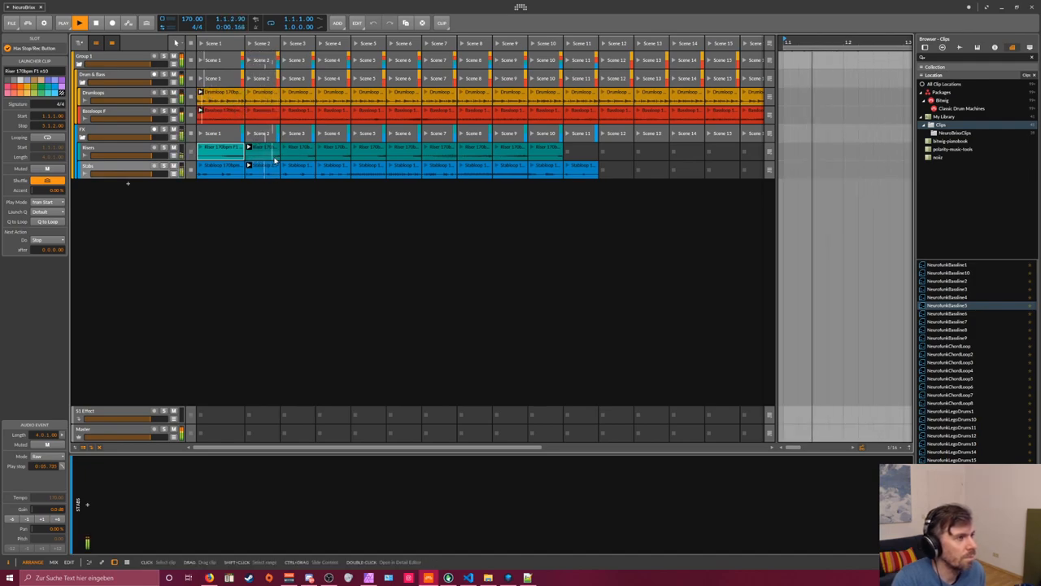
Launch a stab loop from an early scene alongside the running drum and bass loops
left_click(439, 109)
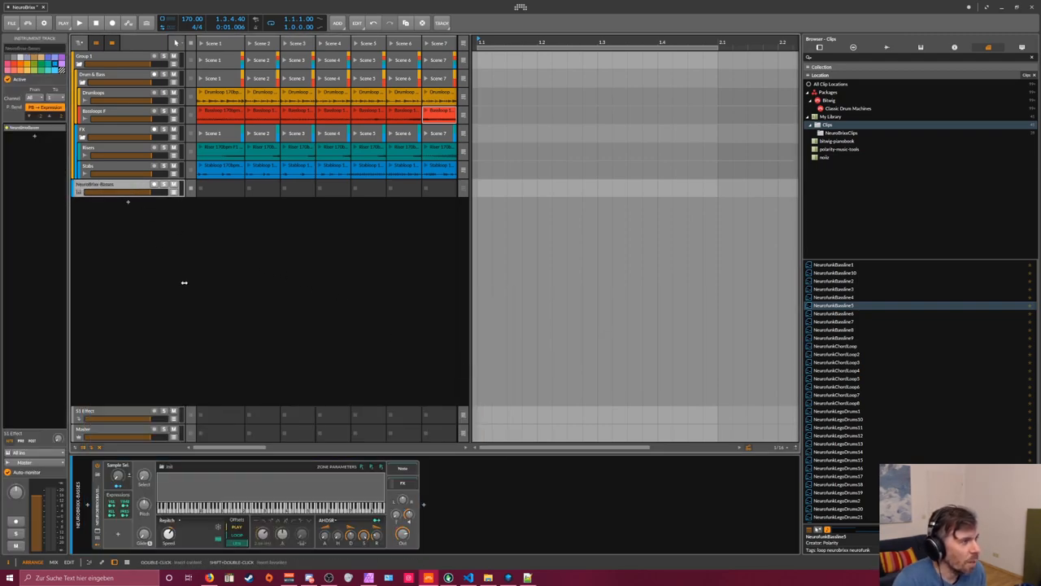
Select the first slot of the new NeuroBrix Basses track for note editing
left_click(221, 188)
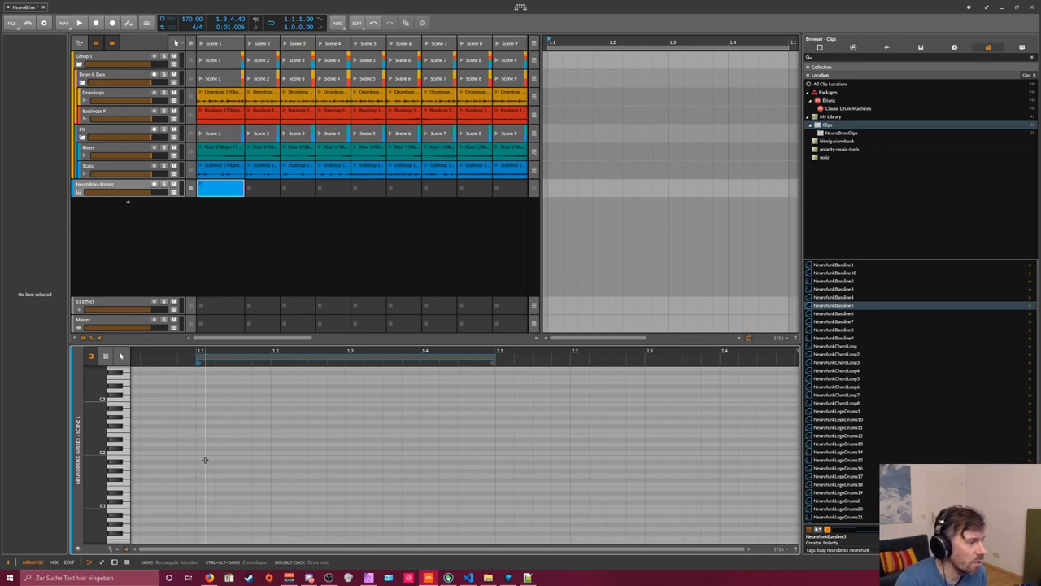
Draw a first low bass note in the empty clip and shorten it
double_click(215, 485)
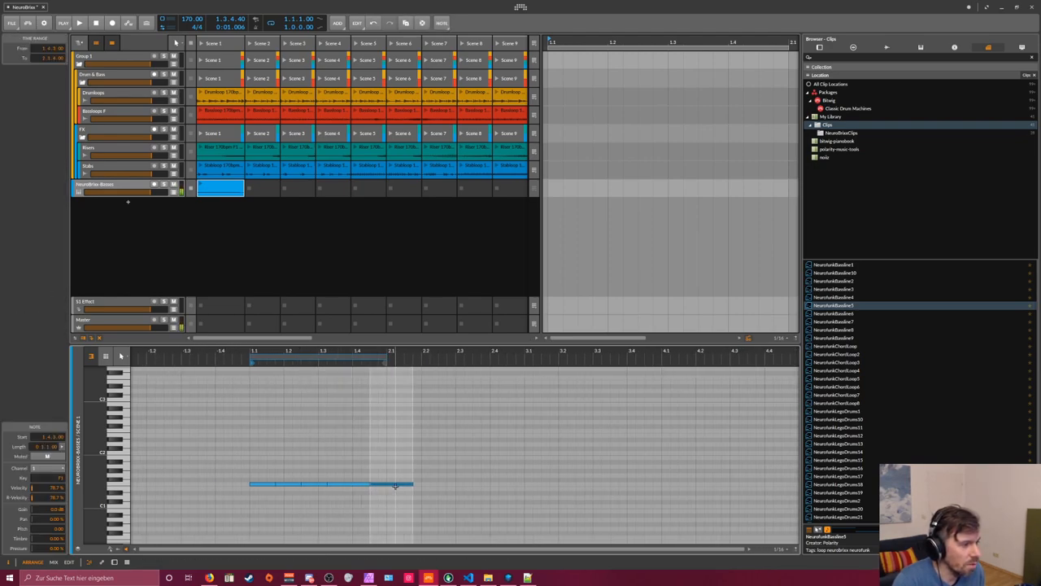
left_click_drag(410, 486, 384, 486)
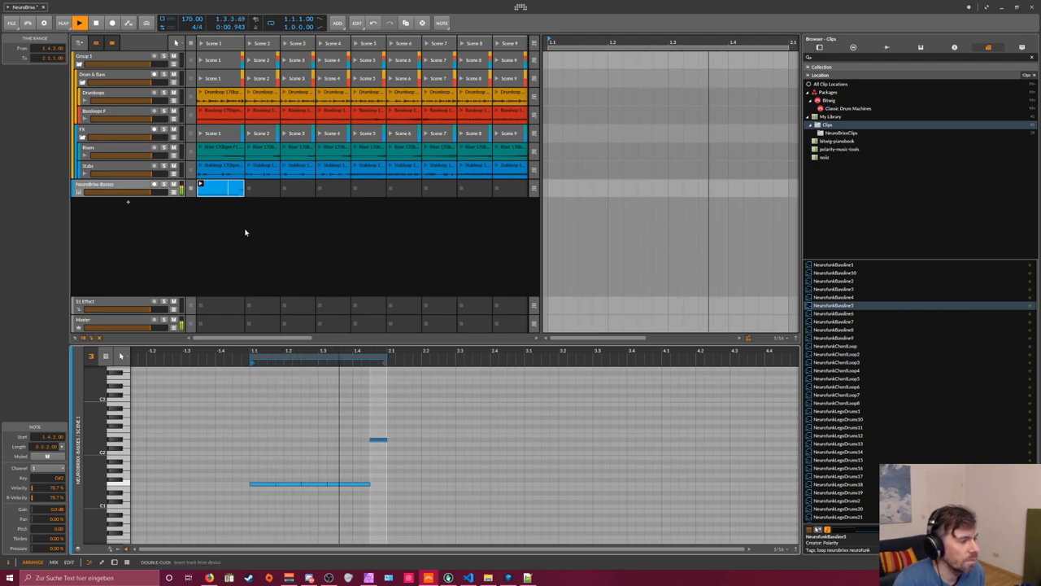
left_click(79, 22)
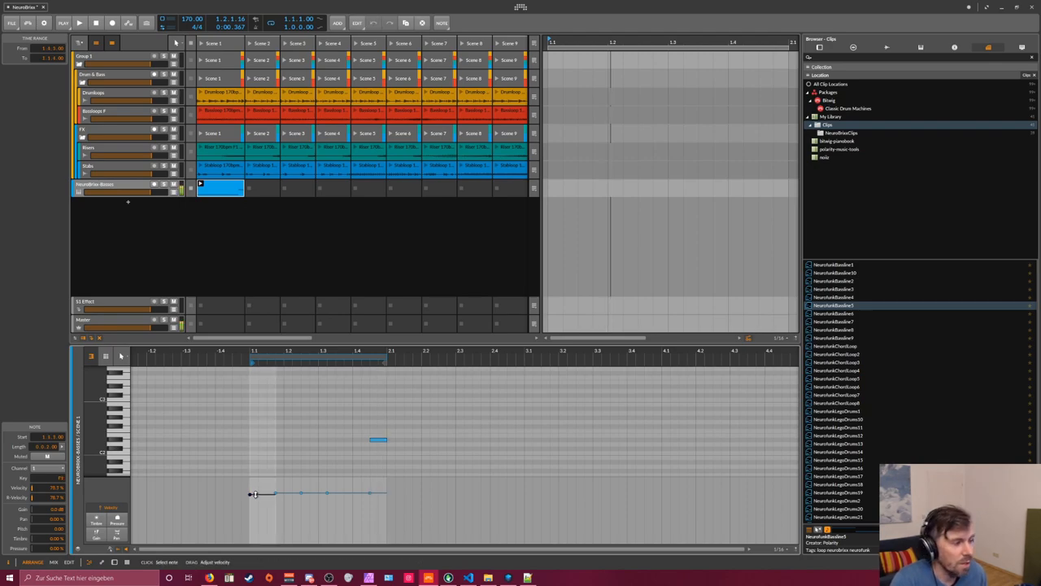
Lower the velocity of the bass notes and adjust the last note's velocity
left_click_drag(254, 493, 255, 508)
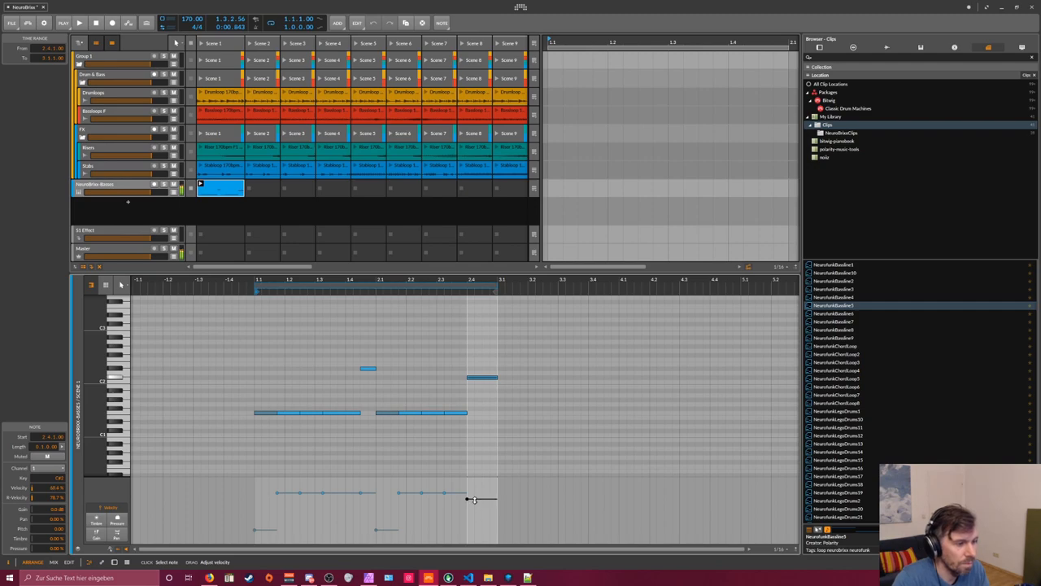
left_click(79, 22)
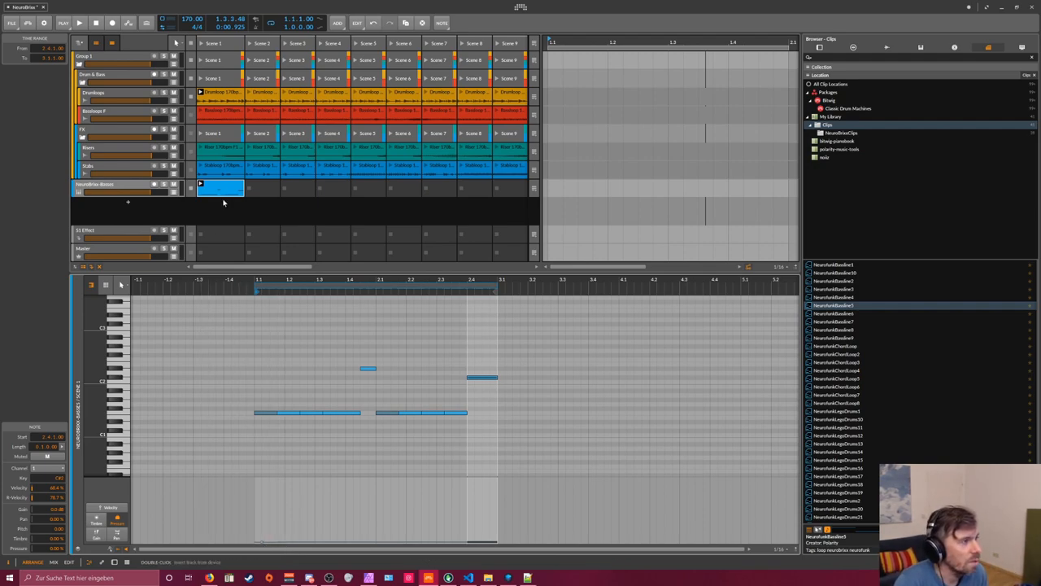
Add expression points under the first notes of the bass clip
left_click(220, 189)
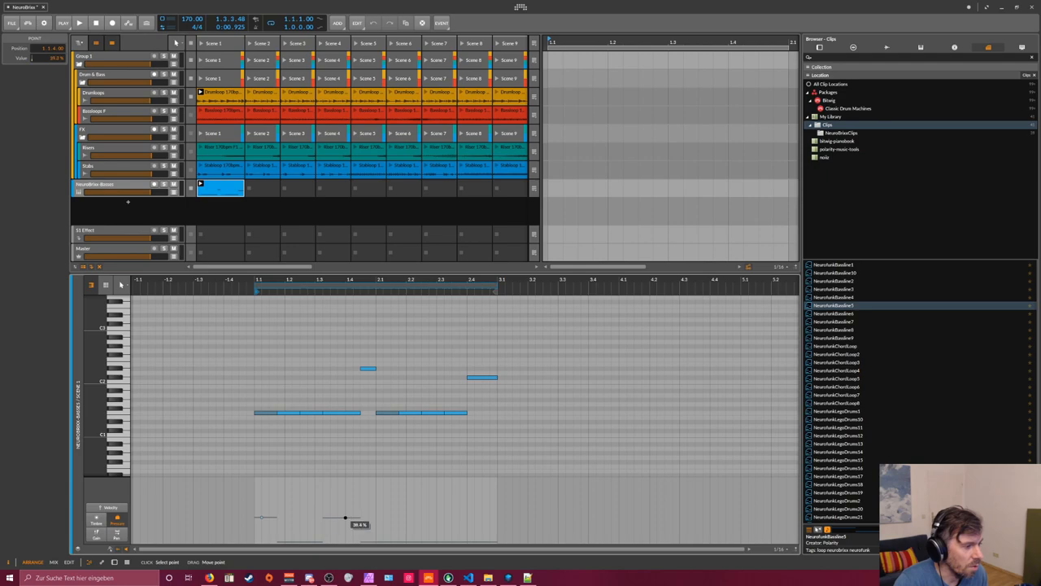
left_click(79, 22)
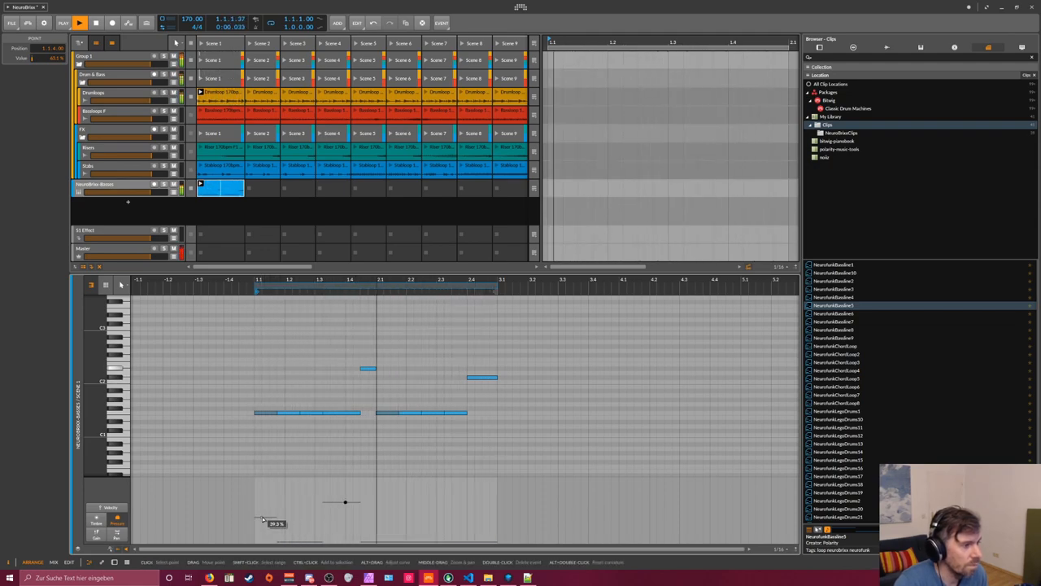
left_click(95, 22)
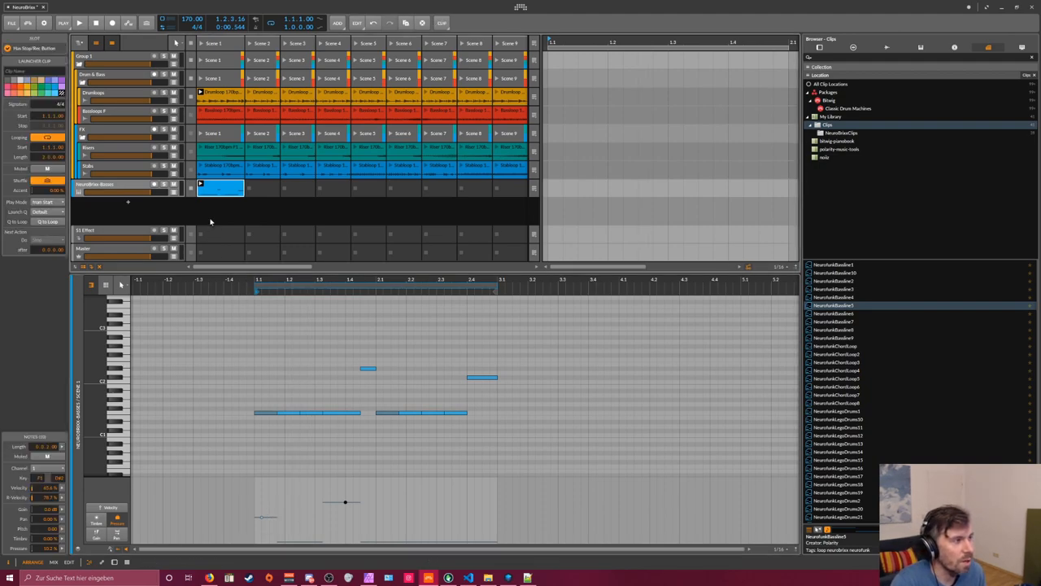
left_click(106, 184)
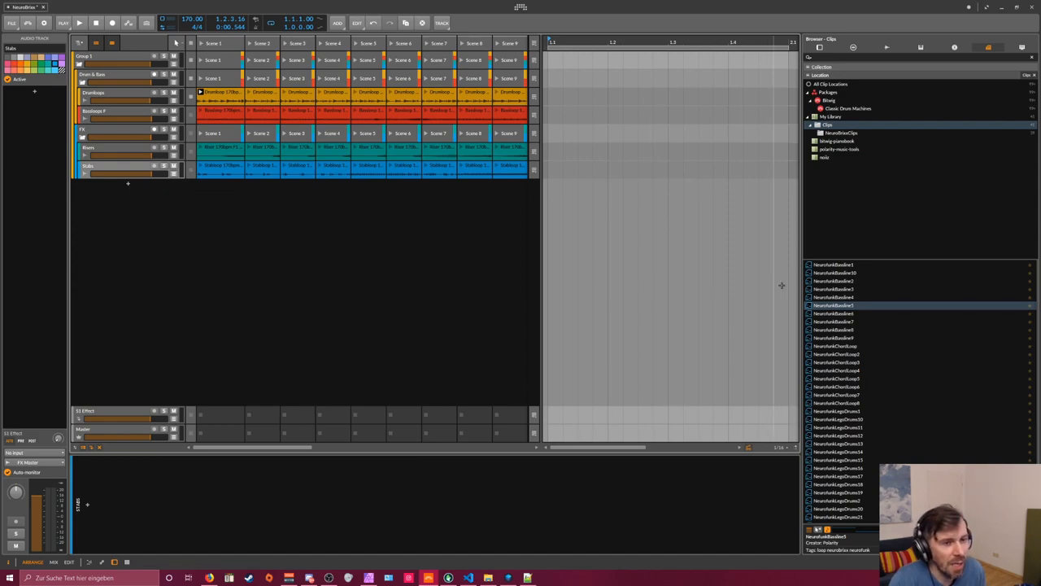
Audition the NeuroFunkBaseline1 and NeuroFunkBaseline10 clips in the browser
left_click(833, 264)
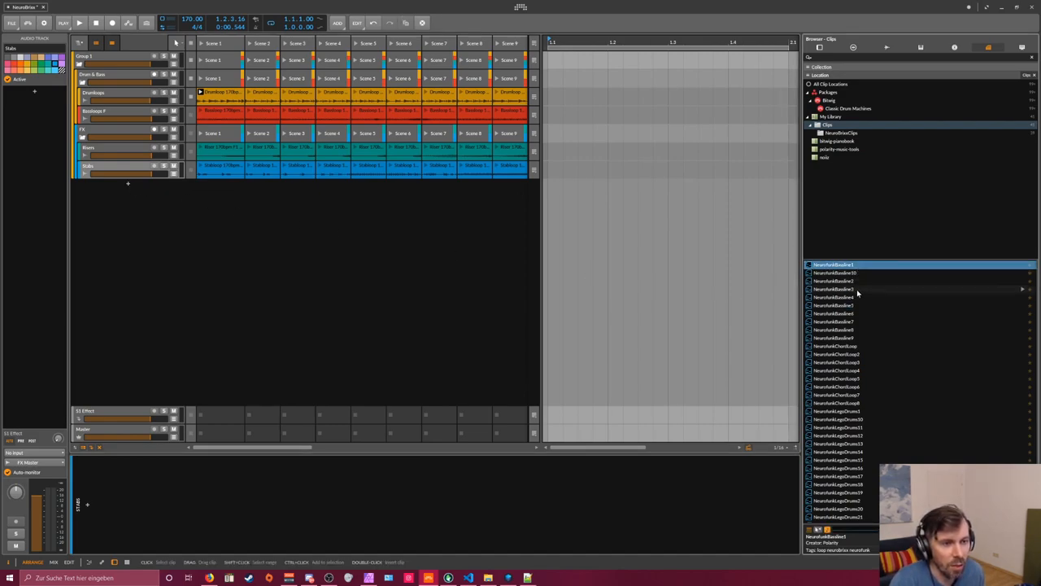
left_click(838, 272)
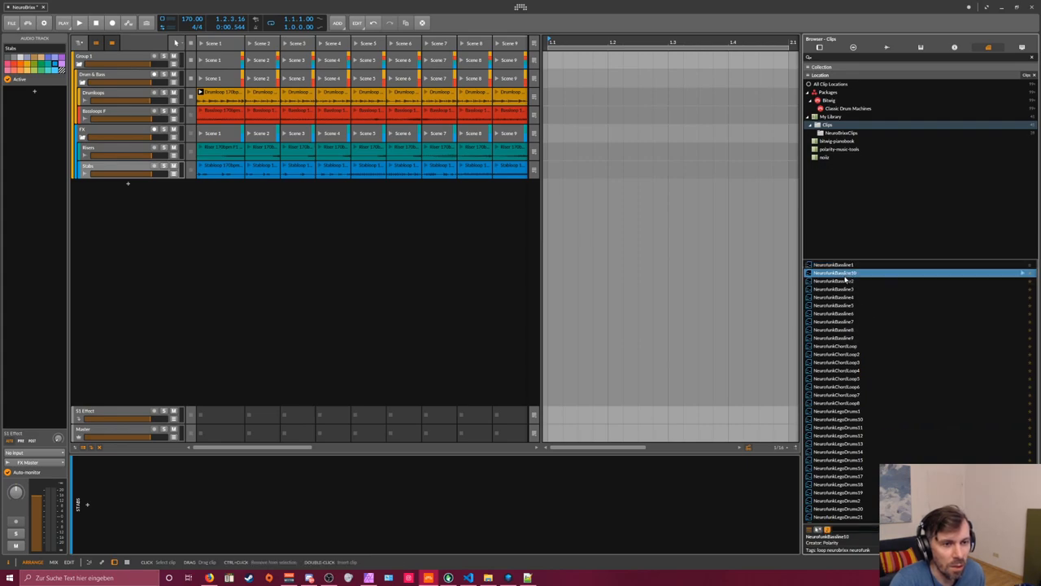
left_click(833, 281)
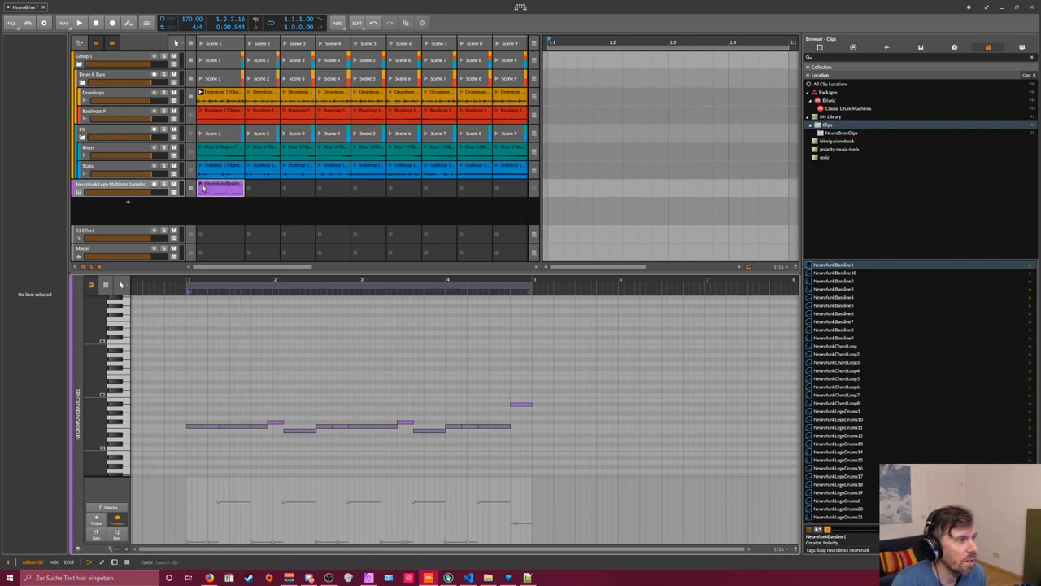
Launch and retrigger the new NeuroFunkBaseline1 clip in scene 1
left_click(79, 22)
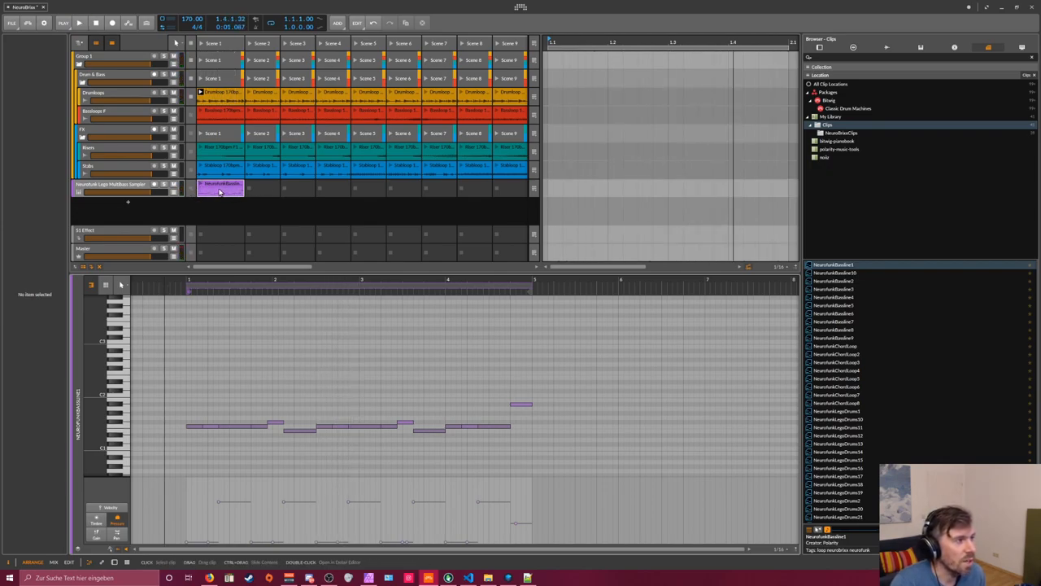
left_click(220, 187)
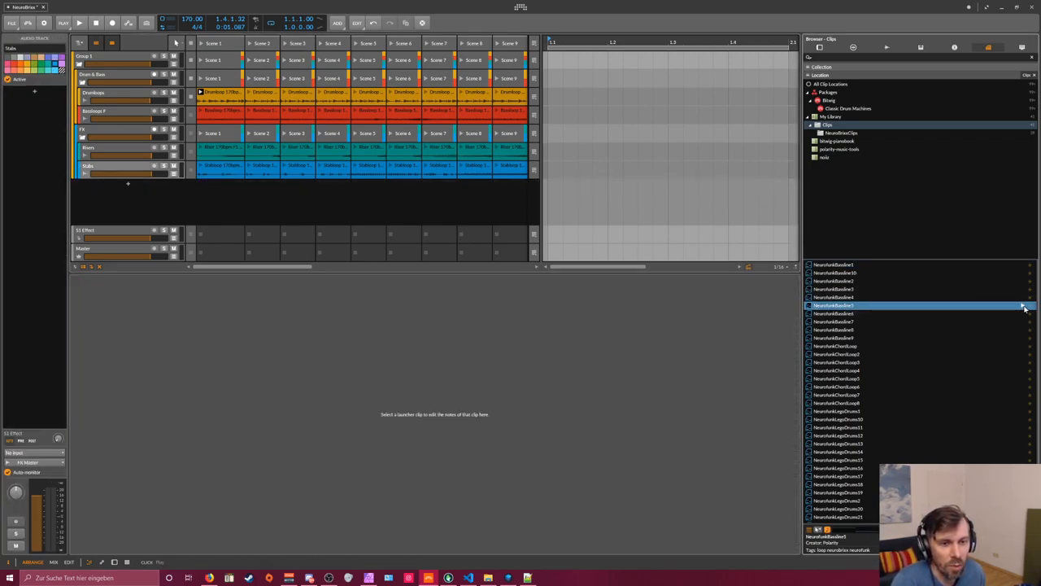
Audition three further neurofunk bassline clips down the browser list
left_click(834, 313)
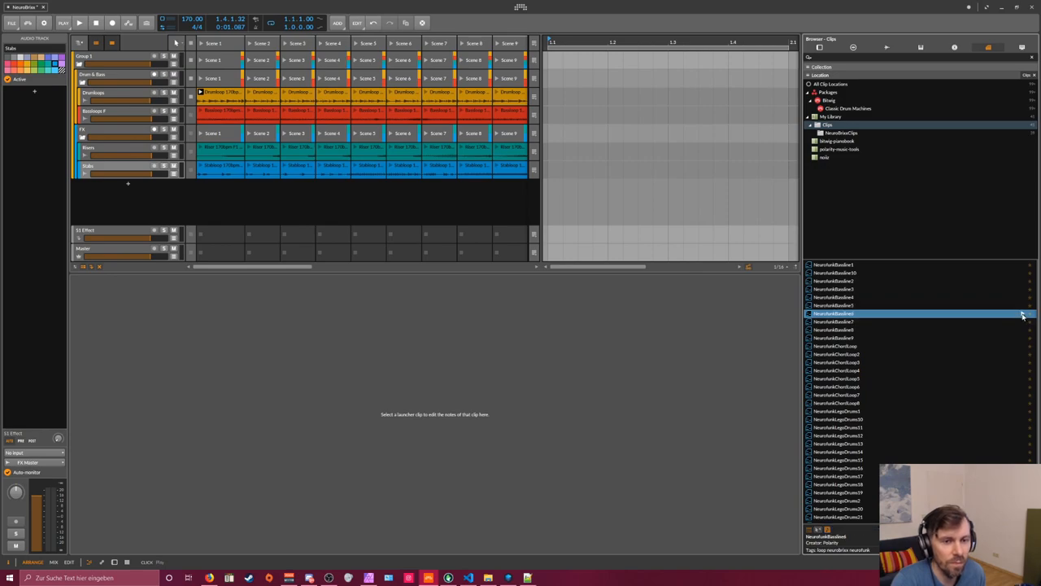
left_click(834, 321)
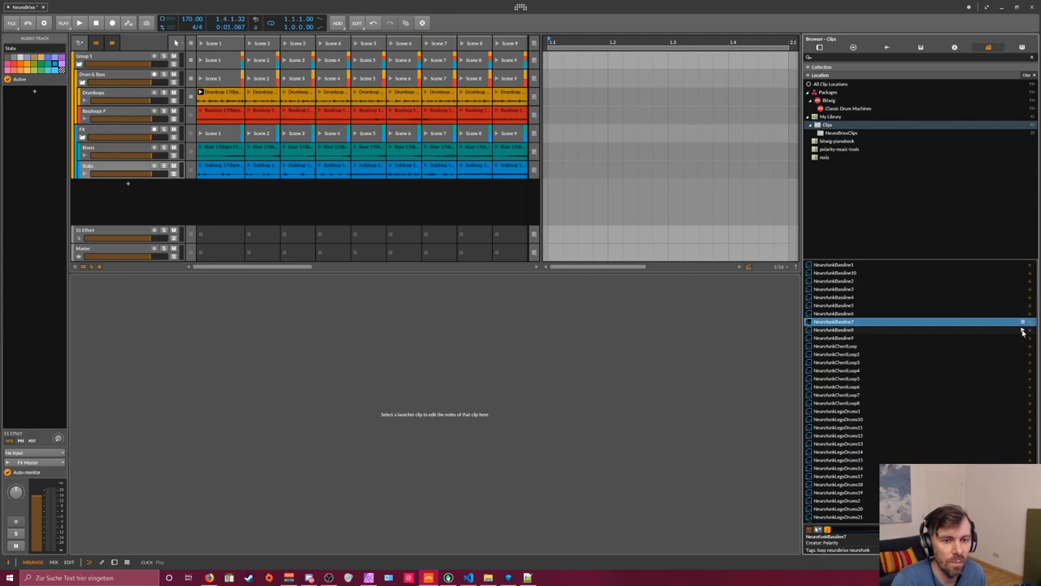
left_click(833, 329)
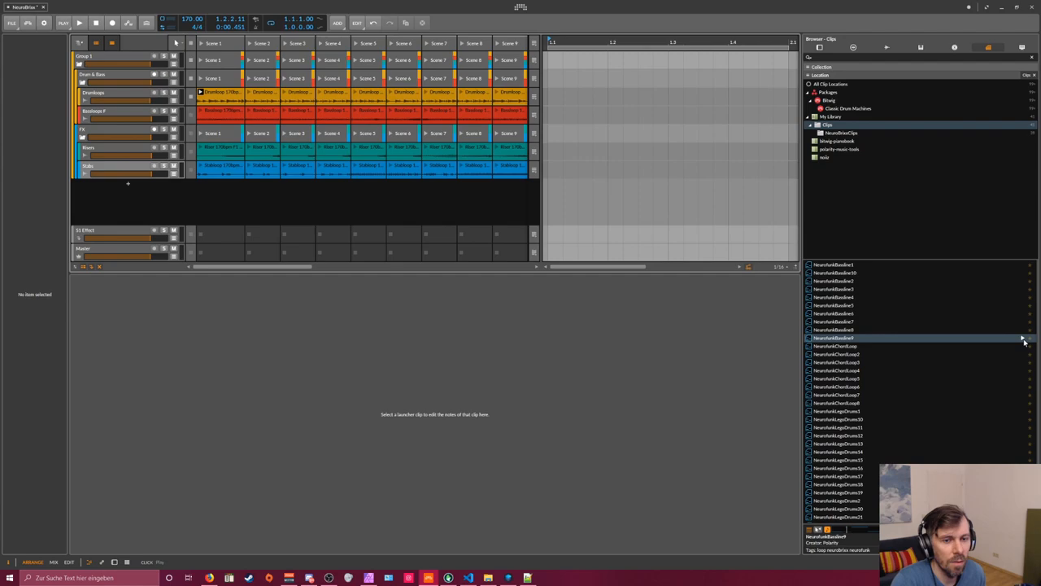
mouse_move(825, 274)
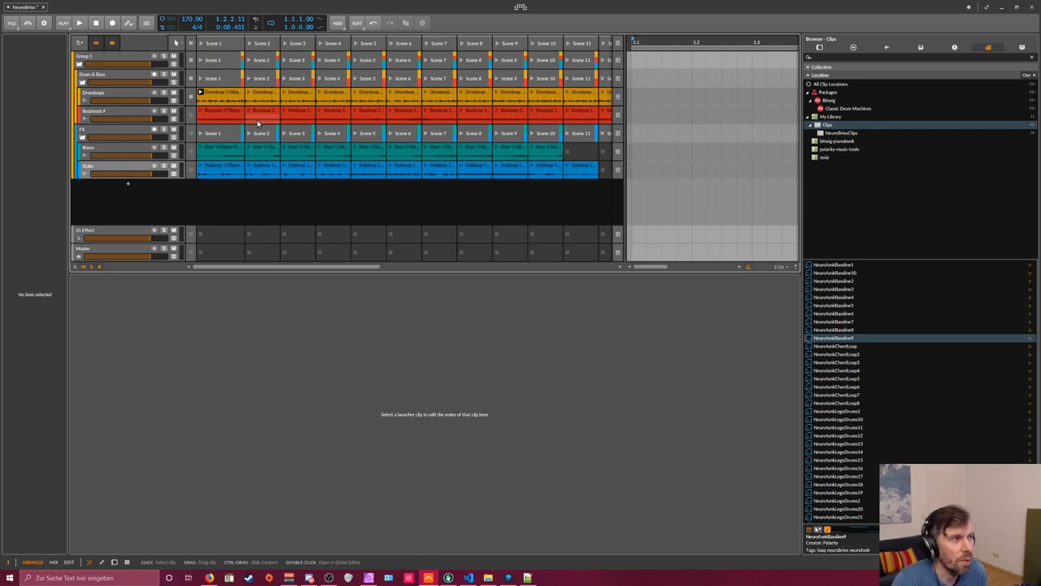
Add NeurofunkChordLoop from the Browser as a new Polysynth track clip in Scene 1
double_click(219, 114)
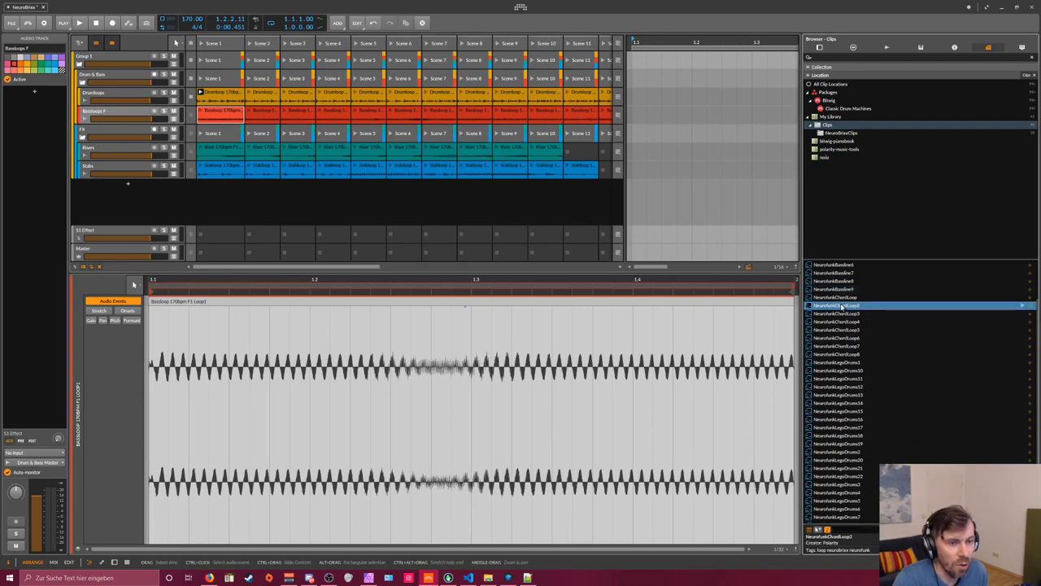
left_click(838, 296)
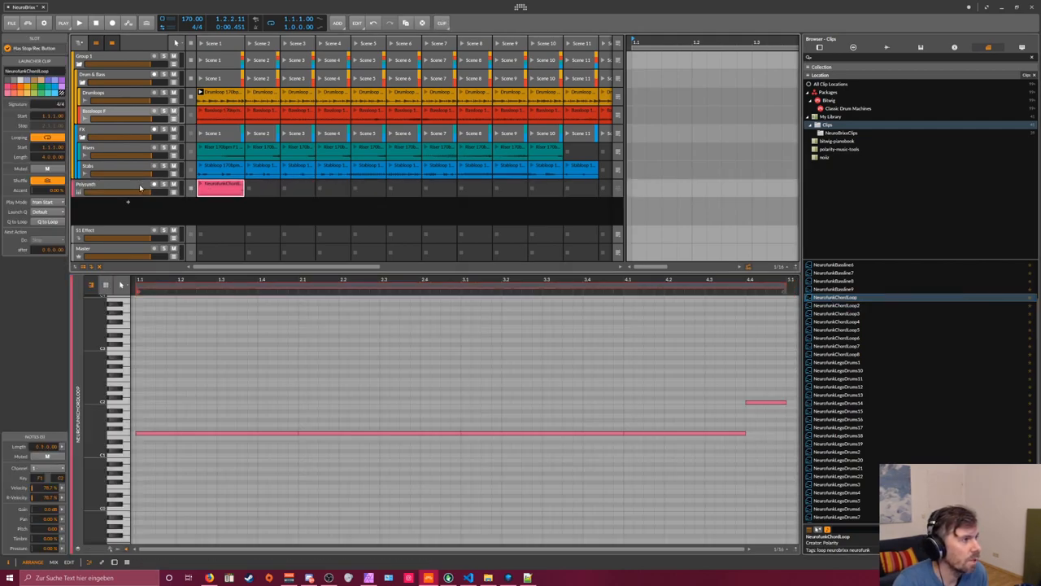
left_click(85, 184)
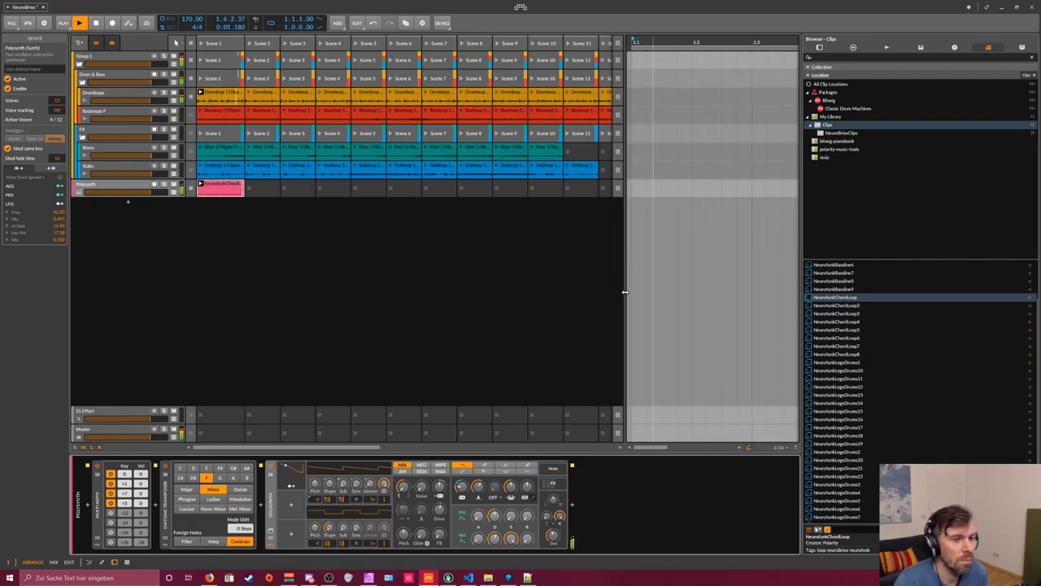
Audition another chord loop on the Polysynth track, then delete the Polysynth track
left_click(97, 183)
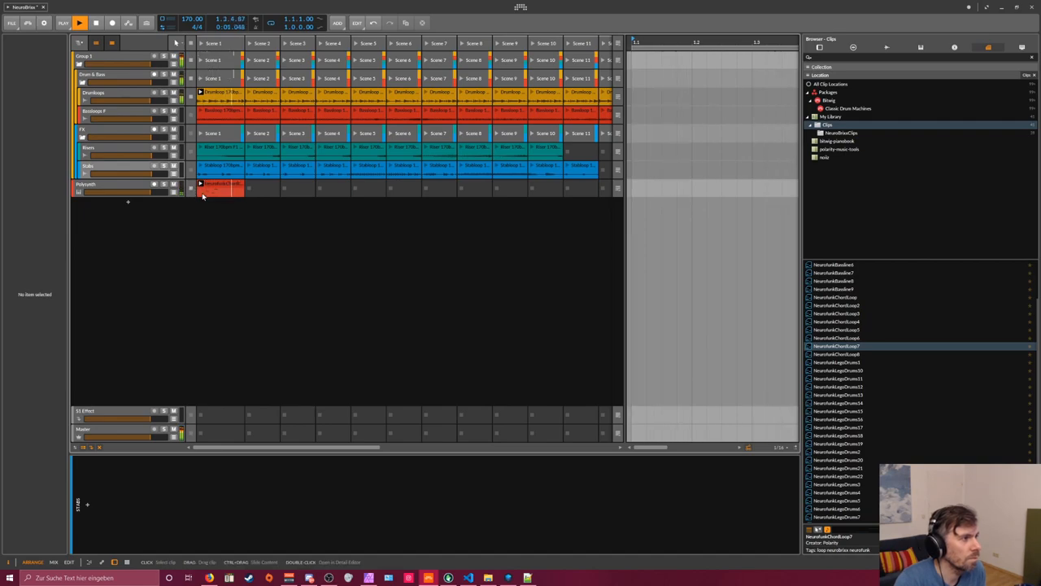
left_click(220, 187)
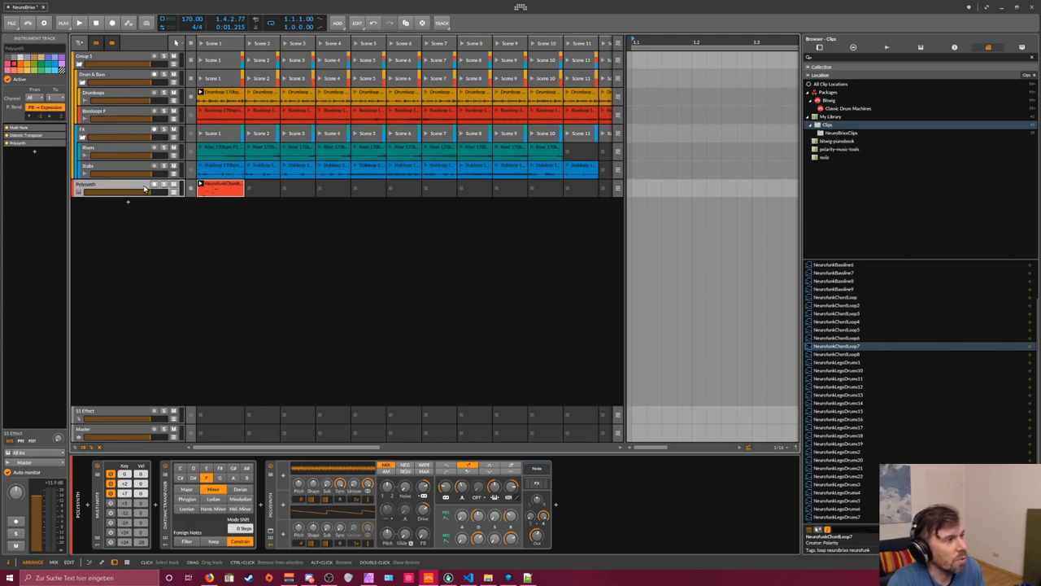
left_click(219, 189)
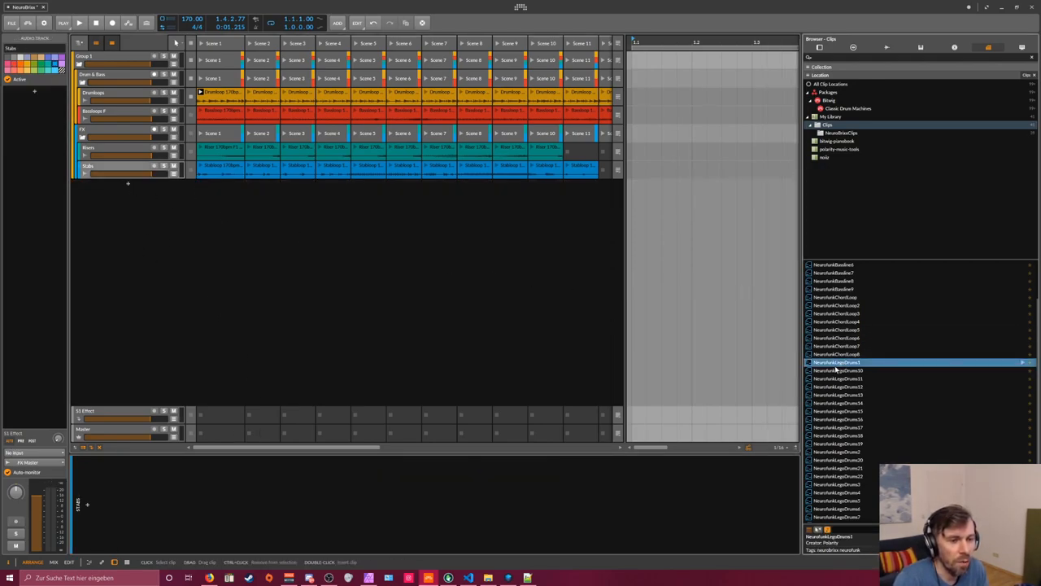
Add NeurofunkLegoDrums1 as a new Drum Machine track and preview its sample pads
left_click_drag(833, 362, 219, 185)
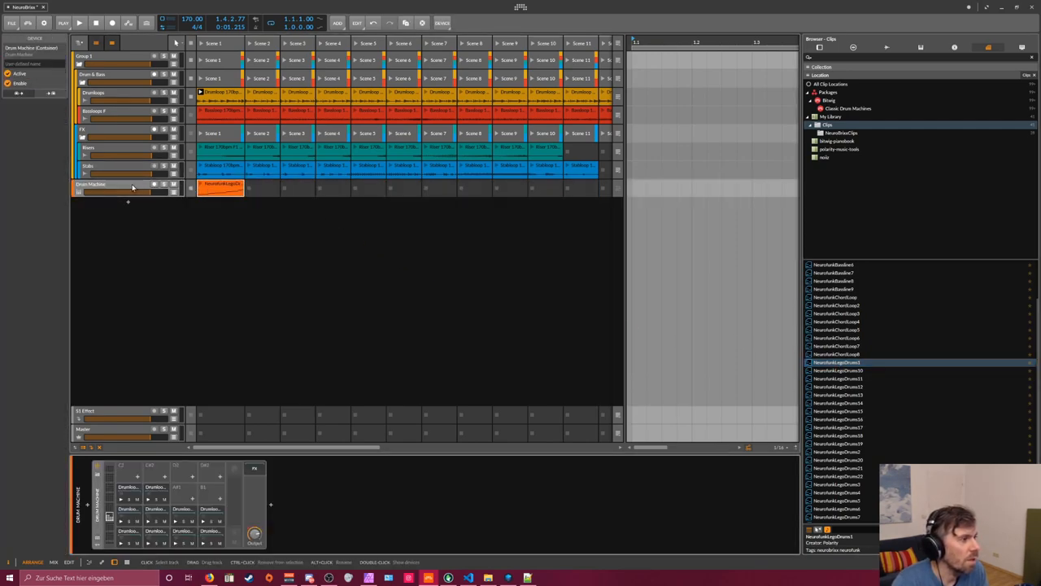
left_click(219, 92)
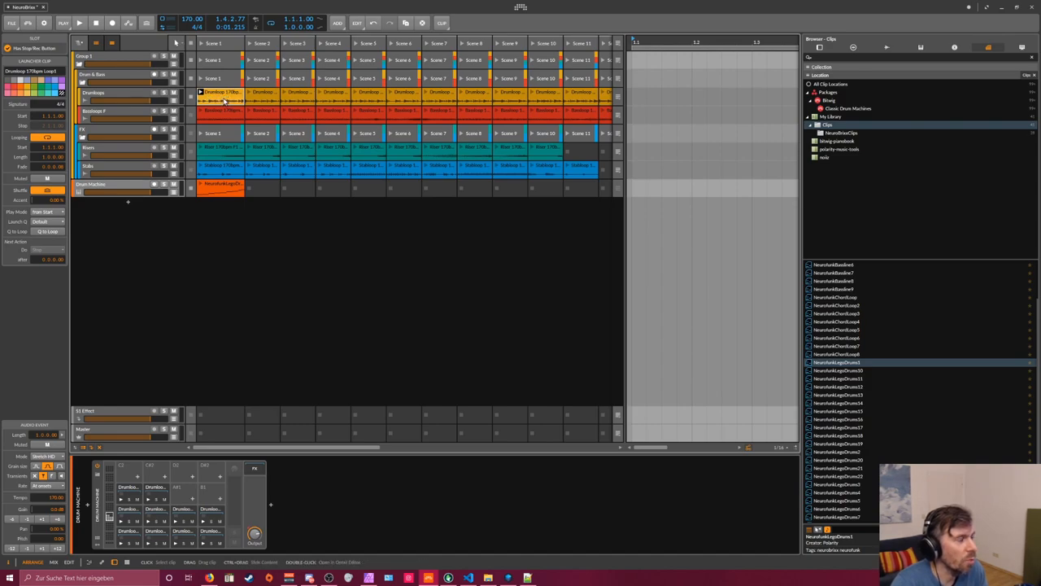
left_click(219, 187)
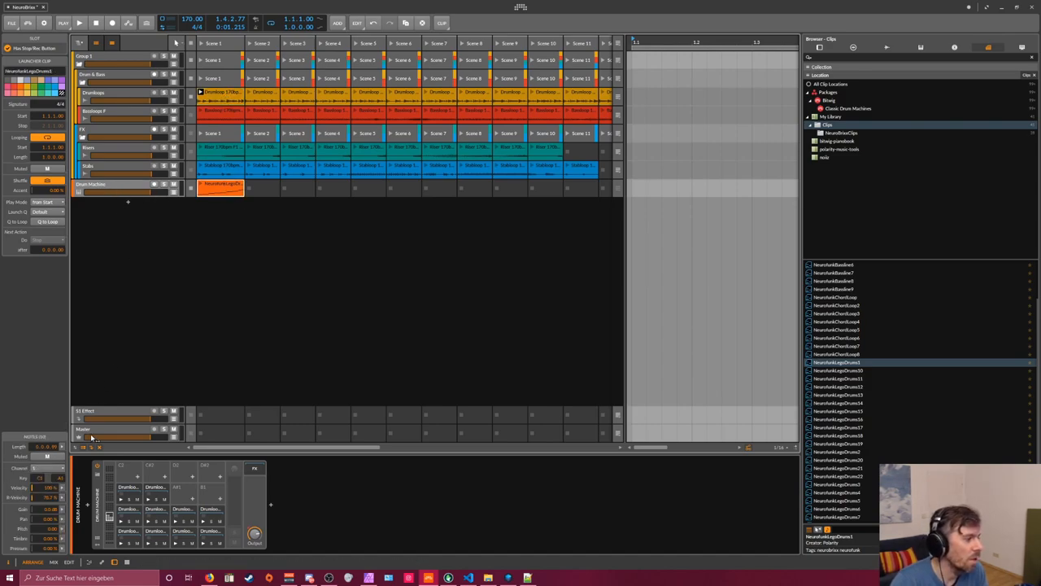
left_click(220, 187)
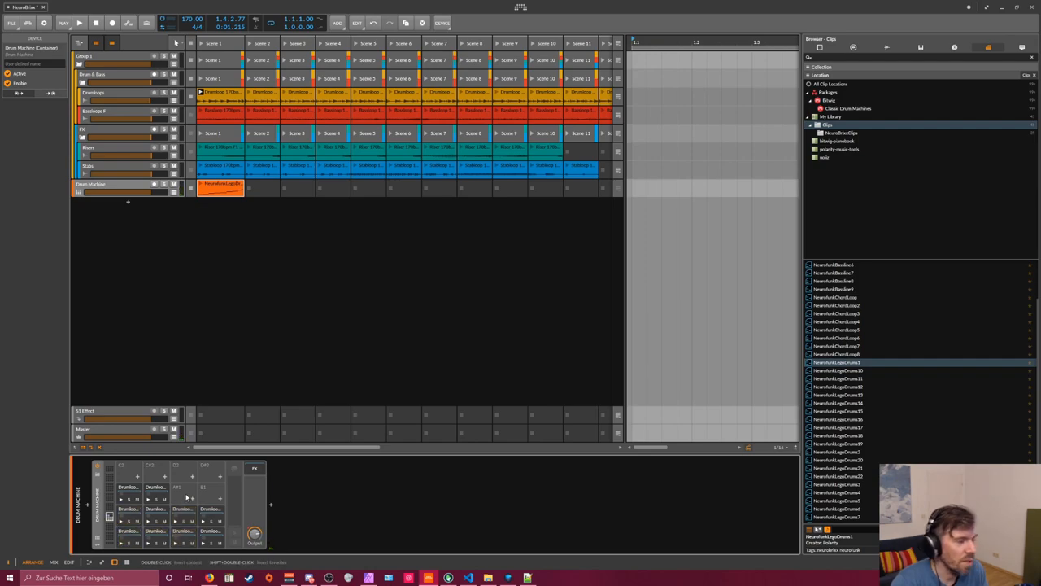
left_click(220, 188)
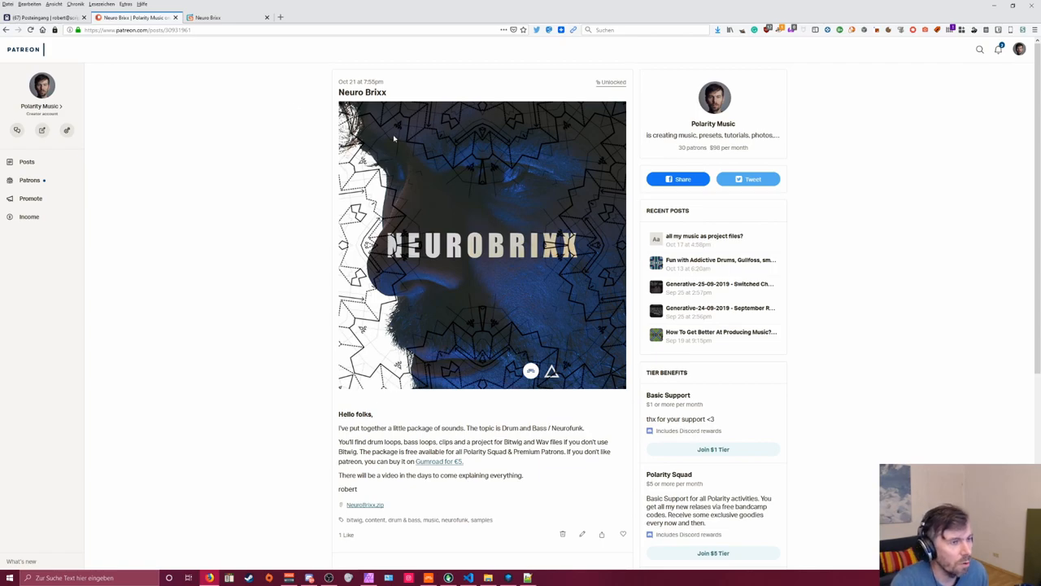
Scroll the Neuro Brixx Patreon post and follow its 'Gumroad for €5' link
scroll("down", 3)
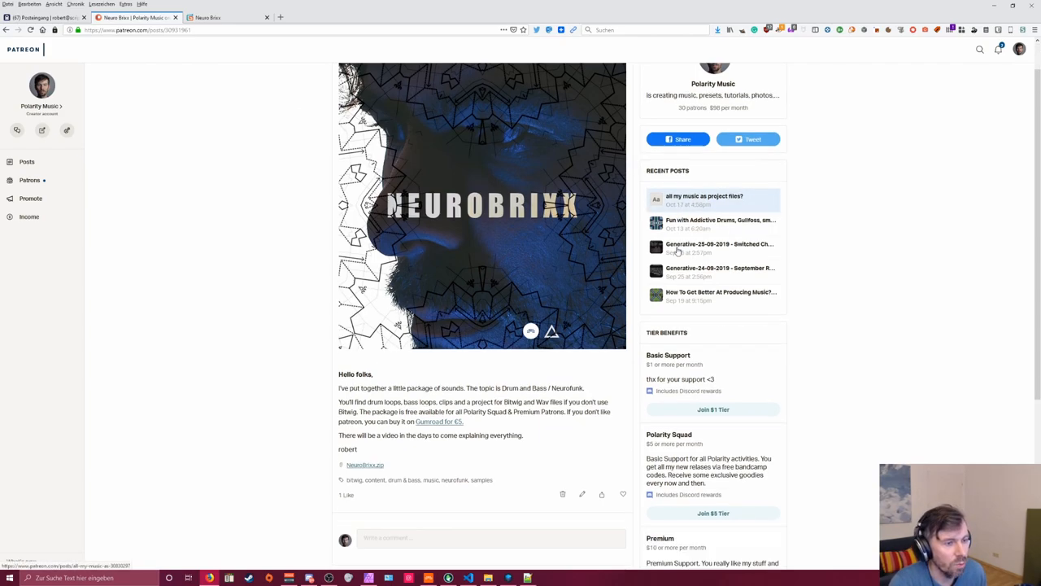
scroll("down", 3)
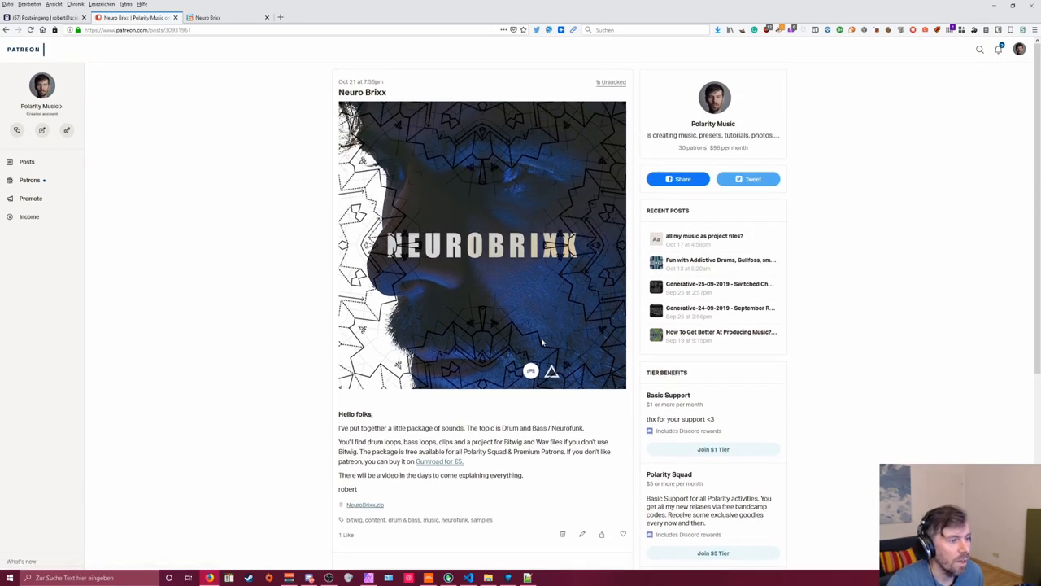
mouse_move(547, 340)
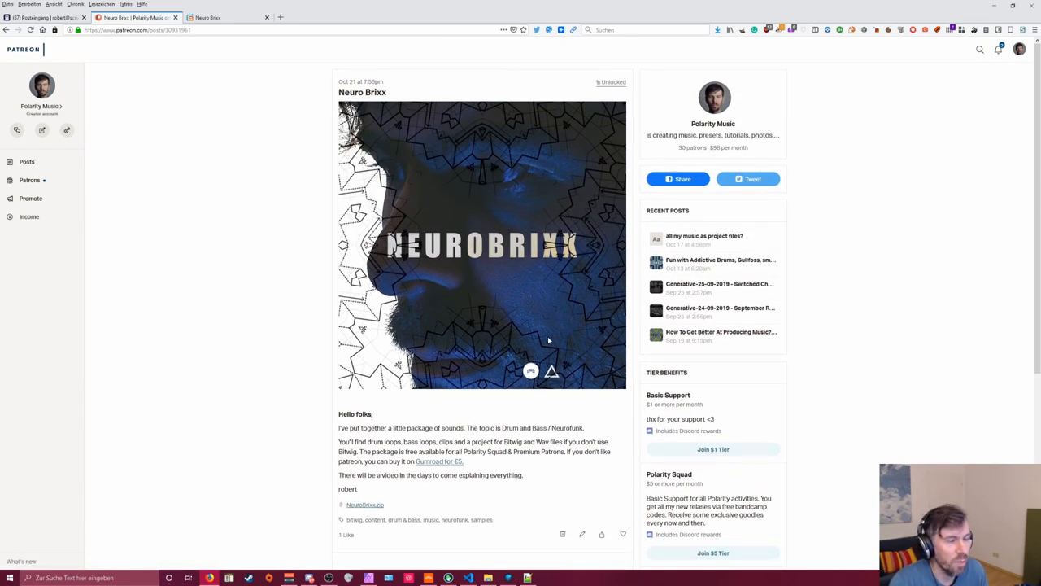
scroll("down", 3)
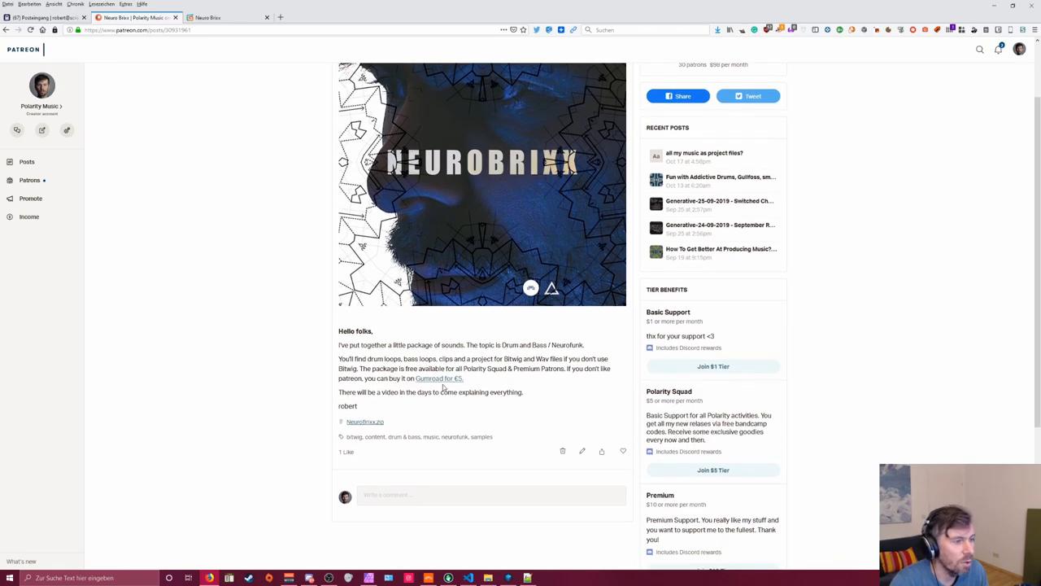
left_click(439, 378)
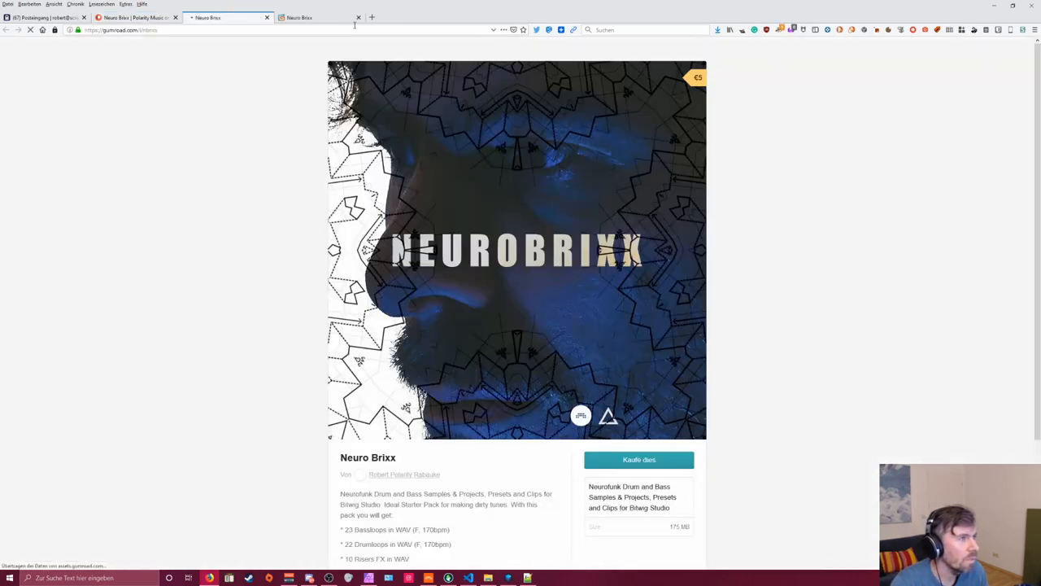
Scroll the Gumroad listing to its contents, then return to the Patreon post
scroll("down", 3)
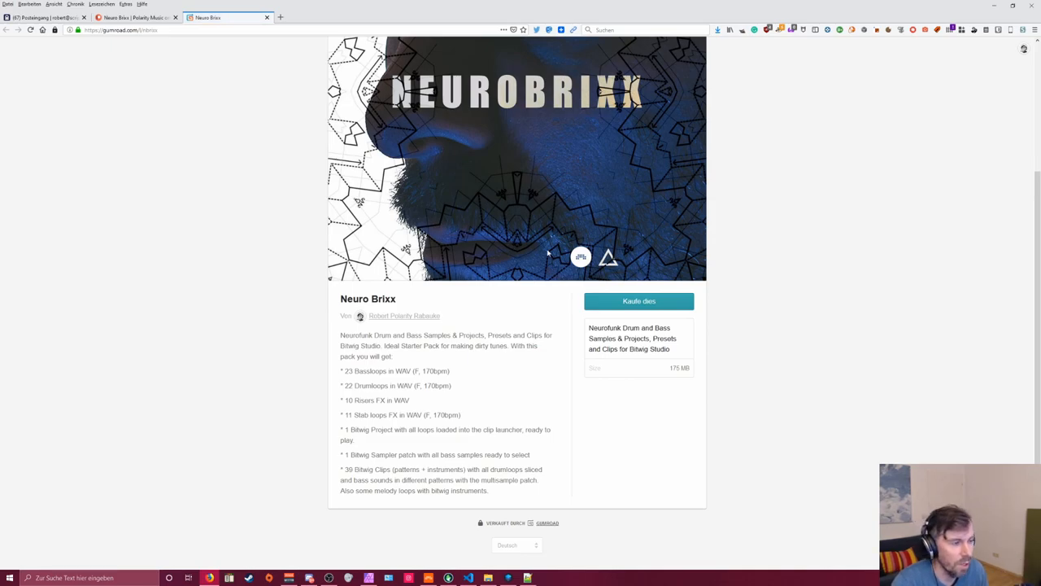
mouse_move(340, 335)
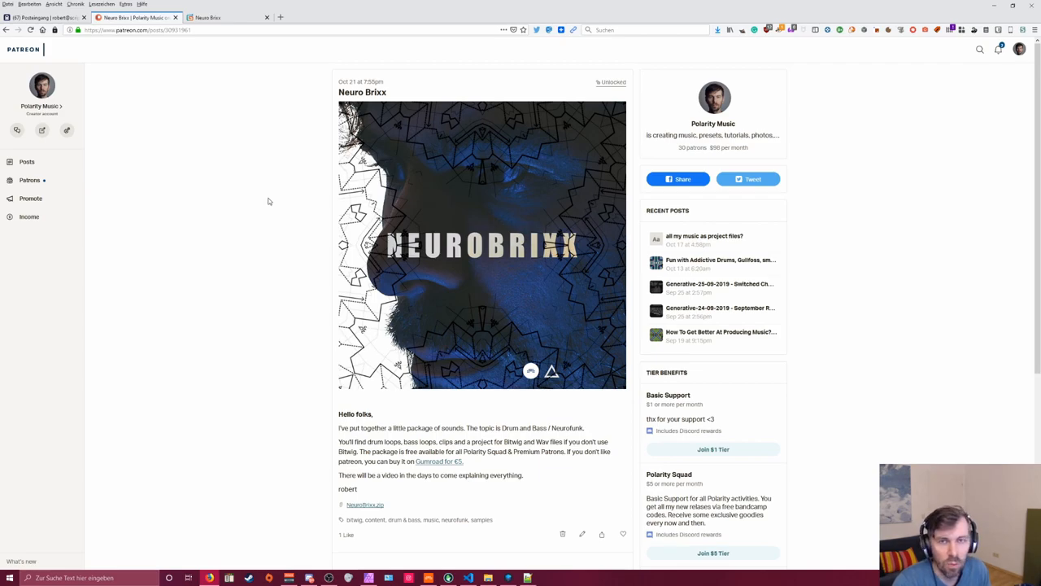
mouse_move(274, 209)
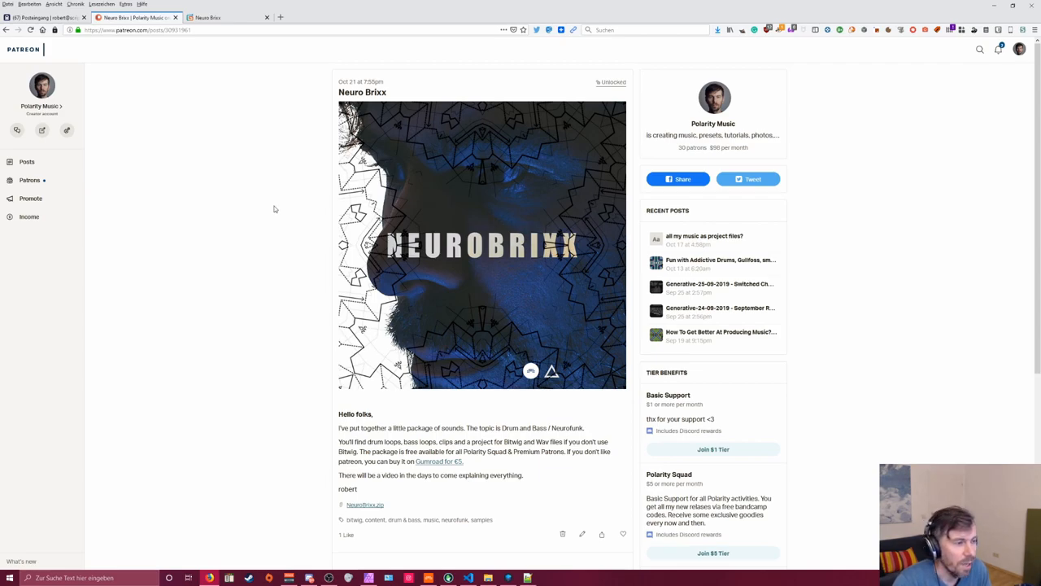
scroll("down", 3)
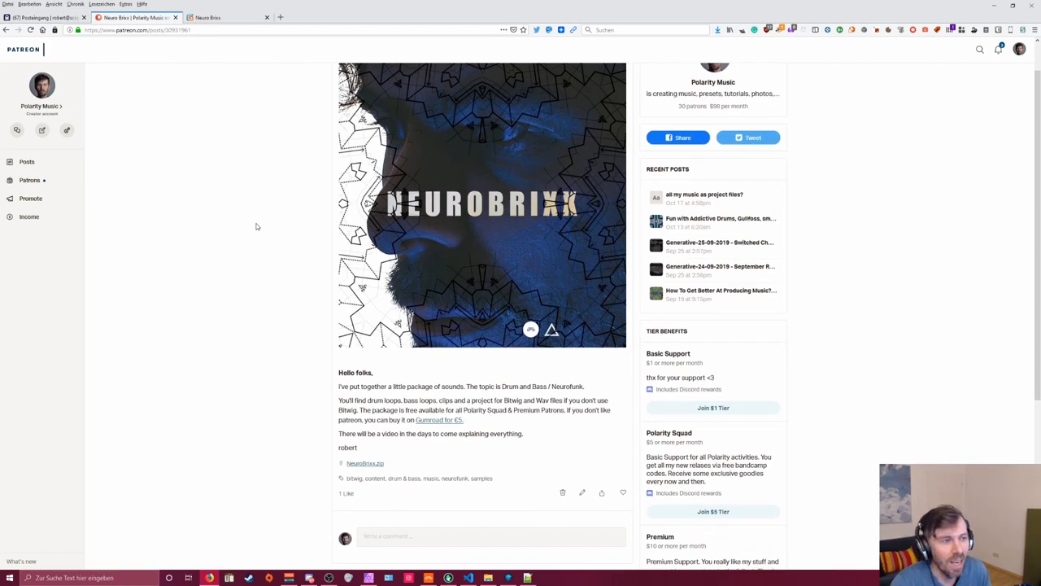